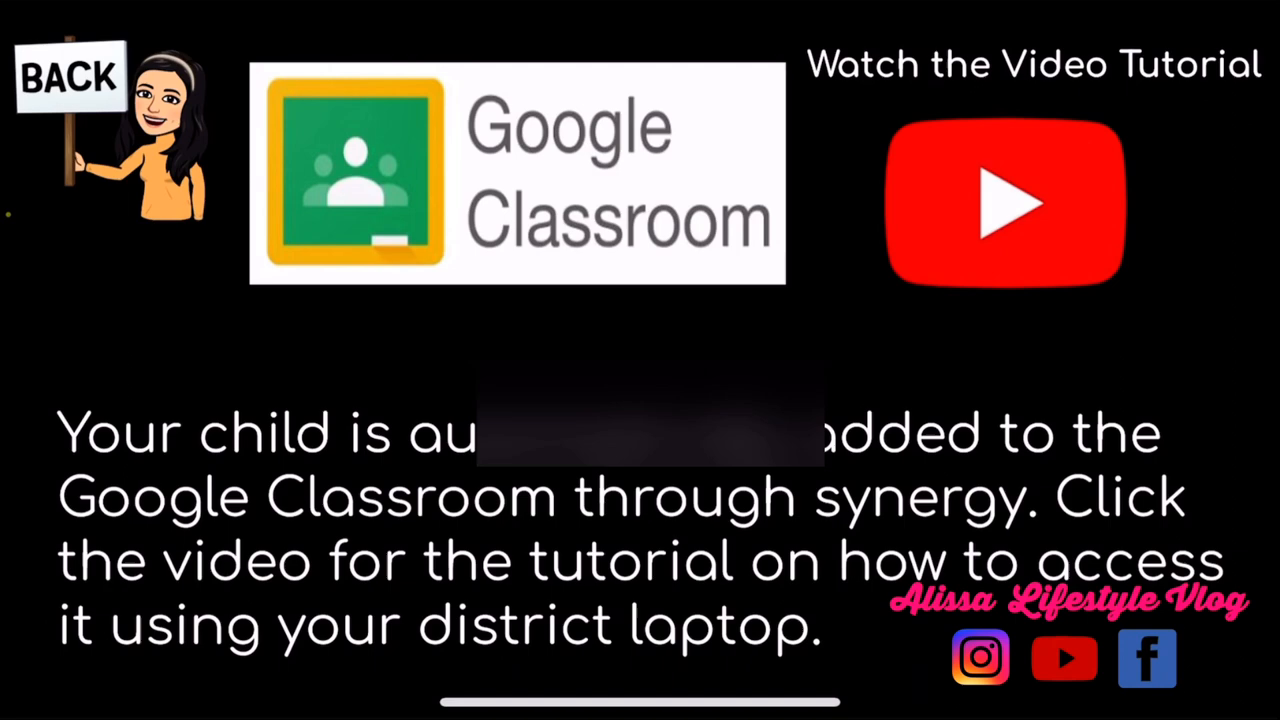
# Advance from the Google Classroom slide to the Google Meet slide, then head to the Google apps list
pyautogui.click(1004, 200)
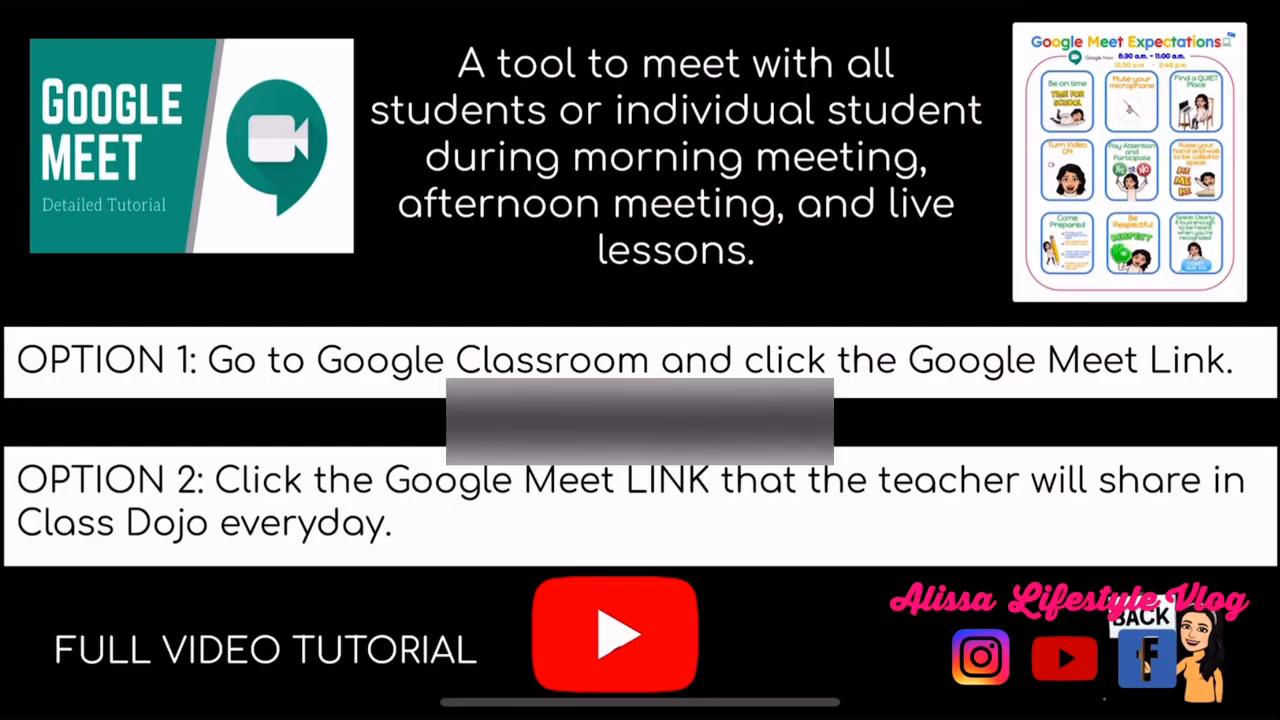
pyautogui.click(1224, 56)
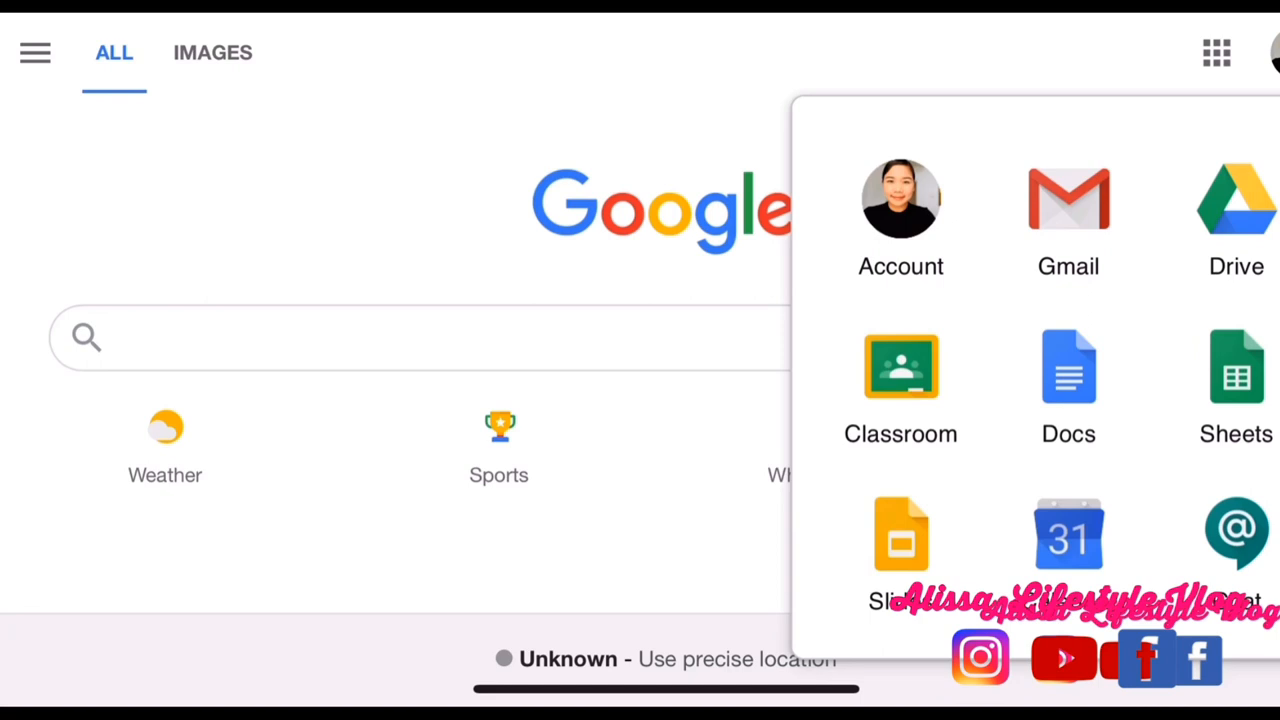
# Choose an app from the Google apps grid on the Google homepage
pyautogui.click(900, 366)
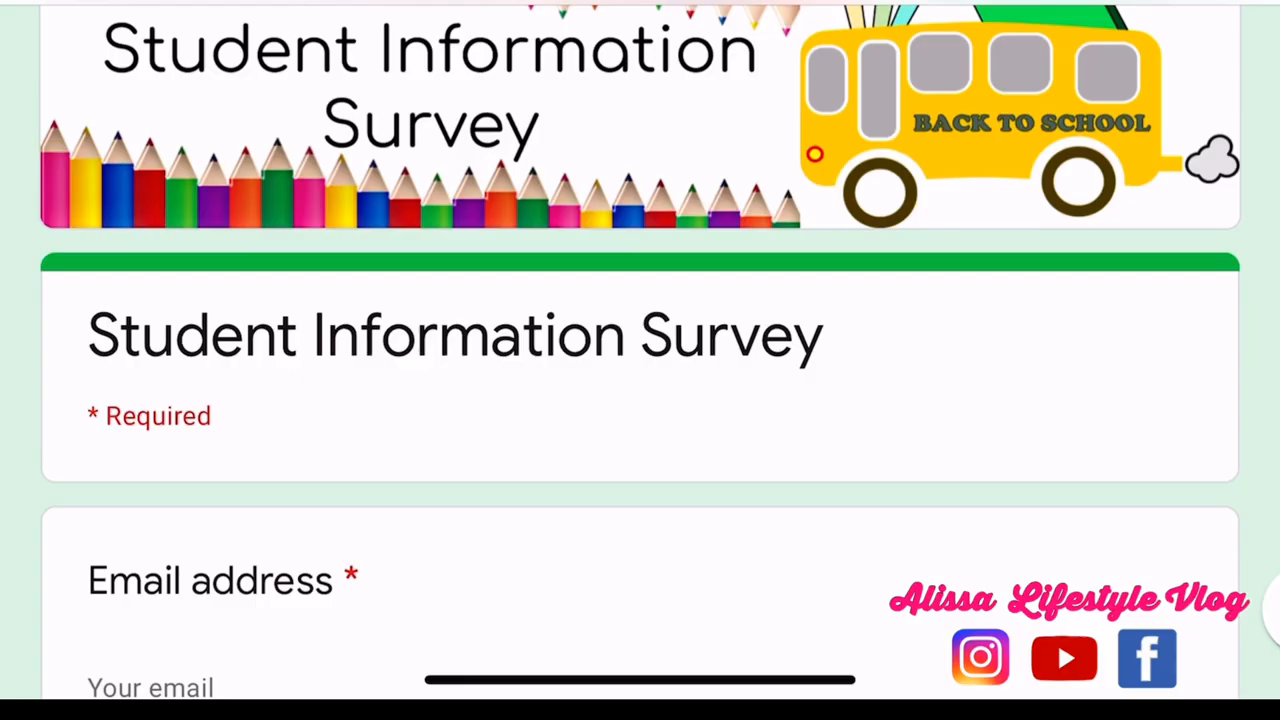
pyautogui.scroll(-3)
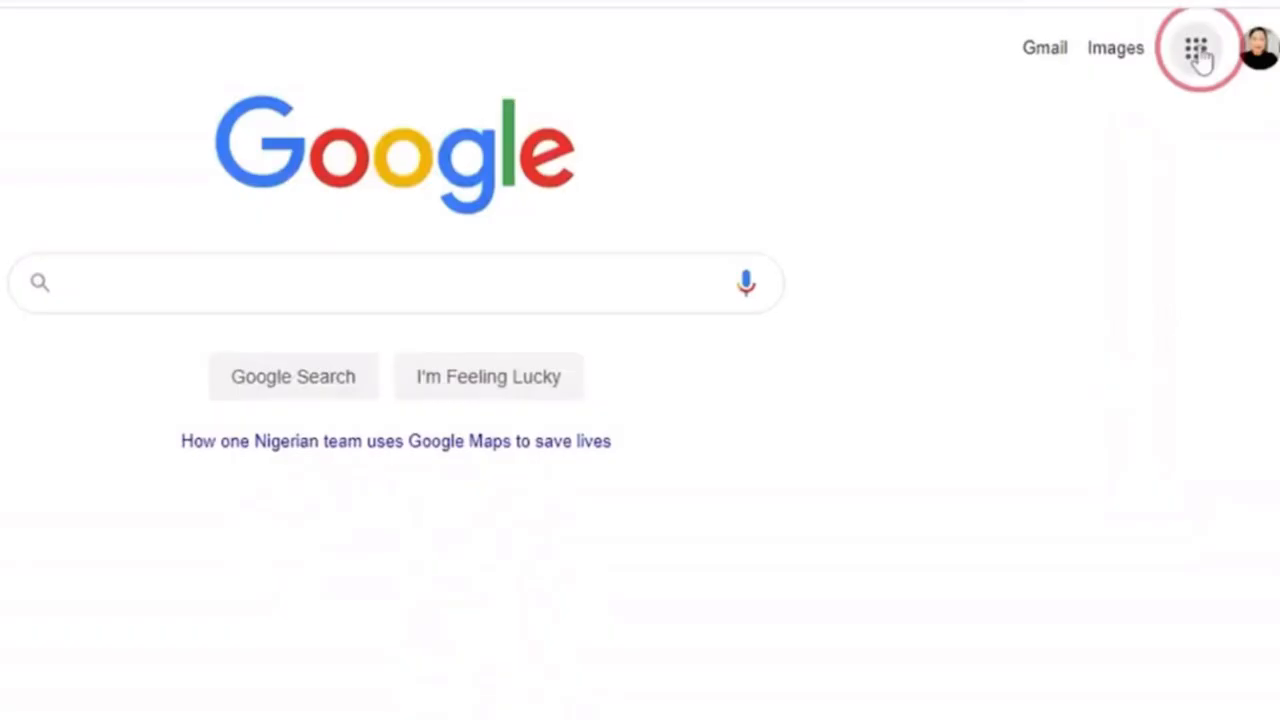
# Launch Google Slides from the Google apps grid to start an untitled presentation
pyautogui.click(1194, 48)
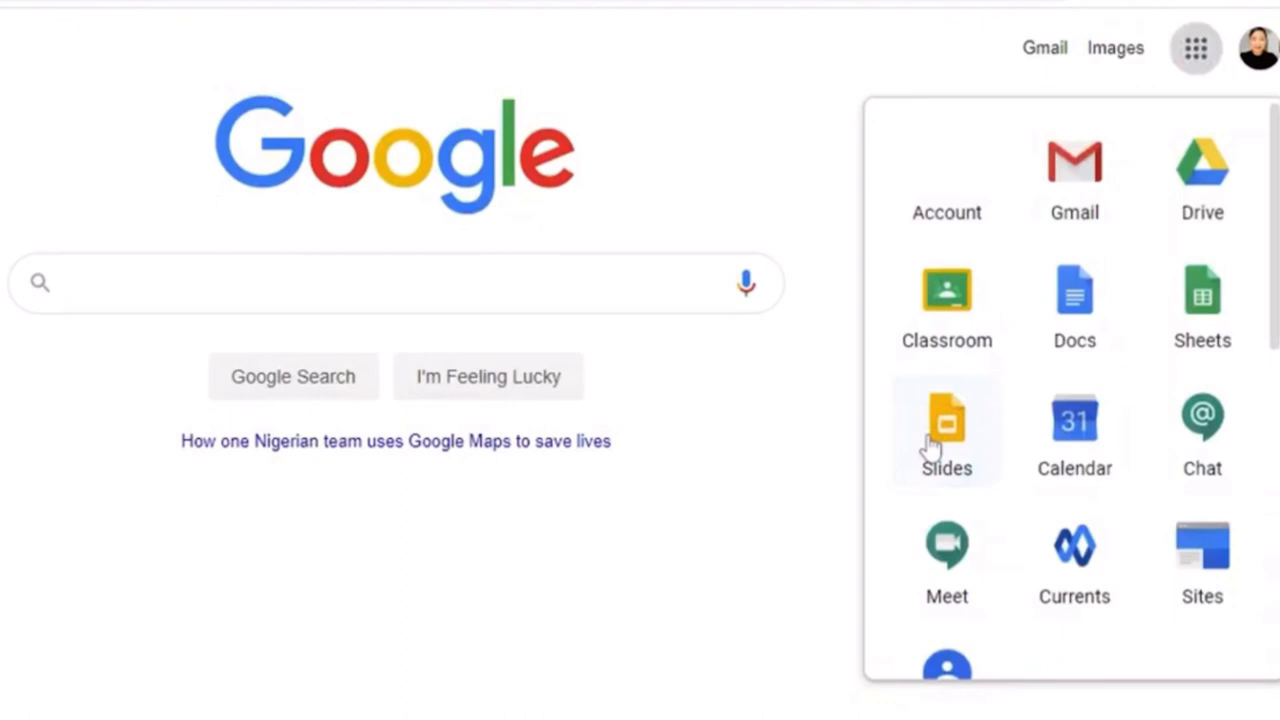
pyautogui.click(946, 420)
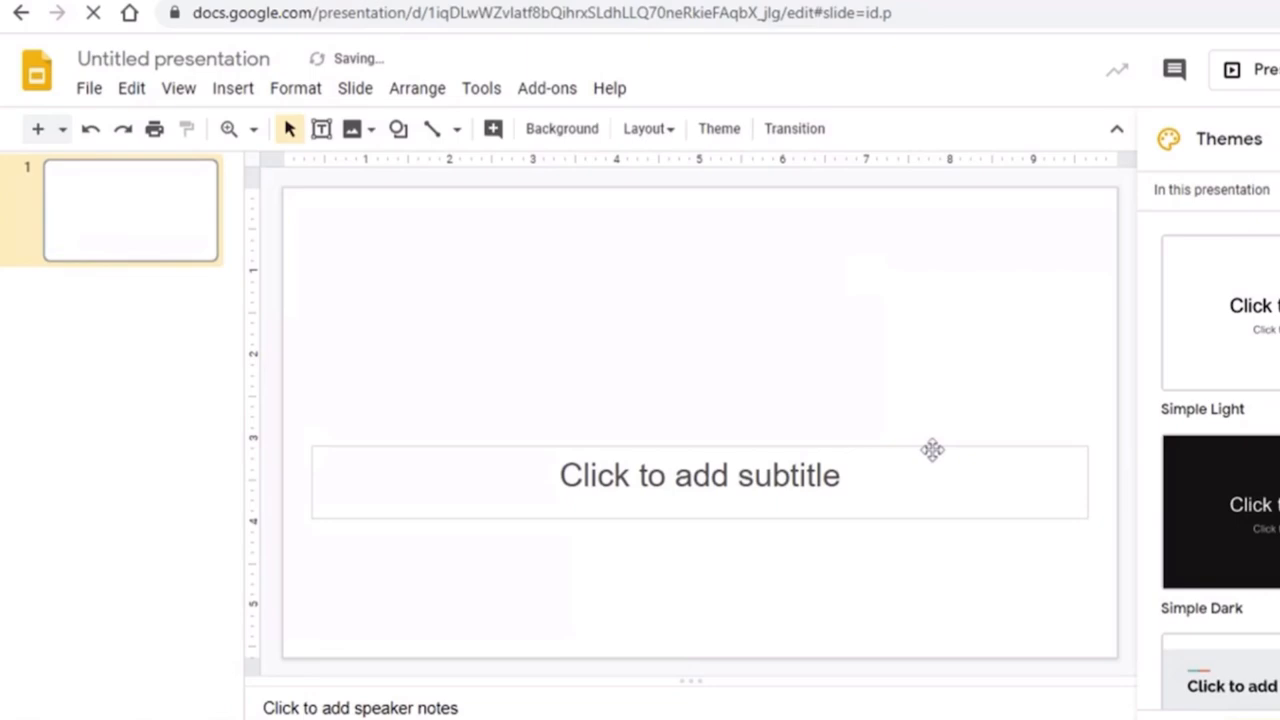
# Search Google Images for a 'floor and wall' background for the first slide
pyautogui.click(560, 128)
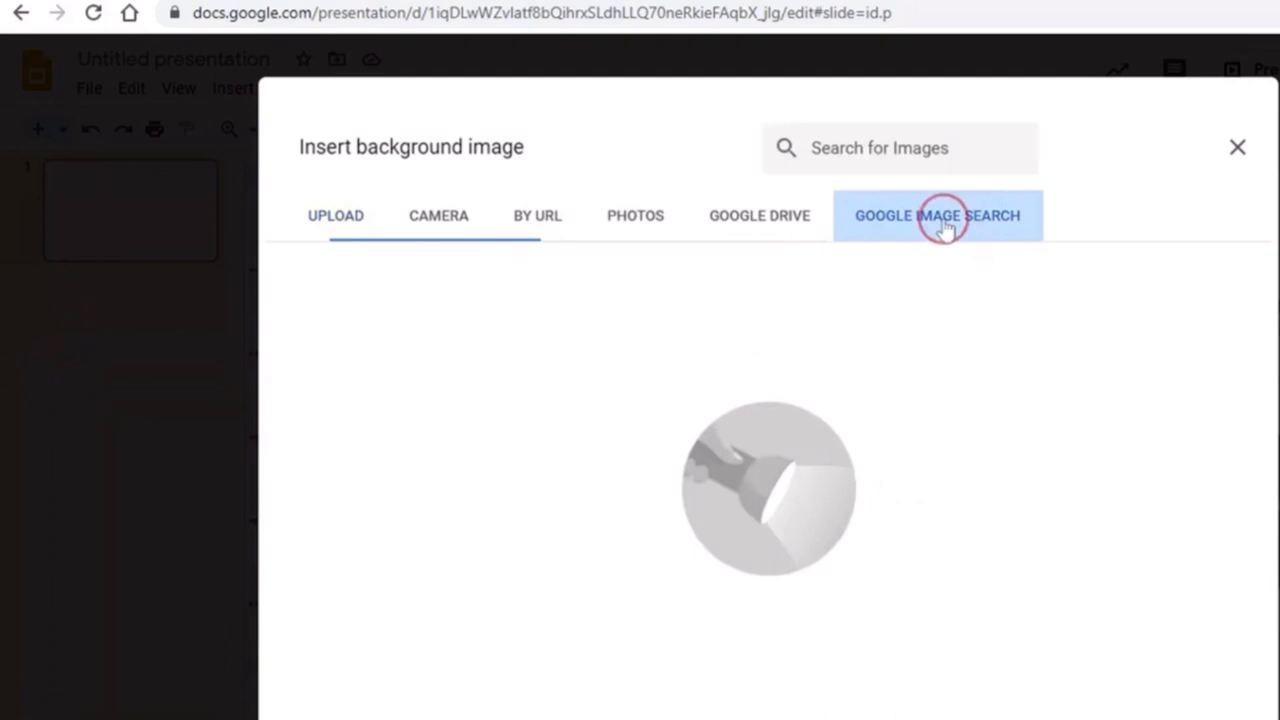
pyautogui.write('floor and wall')
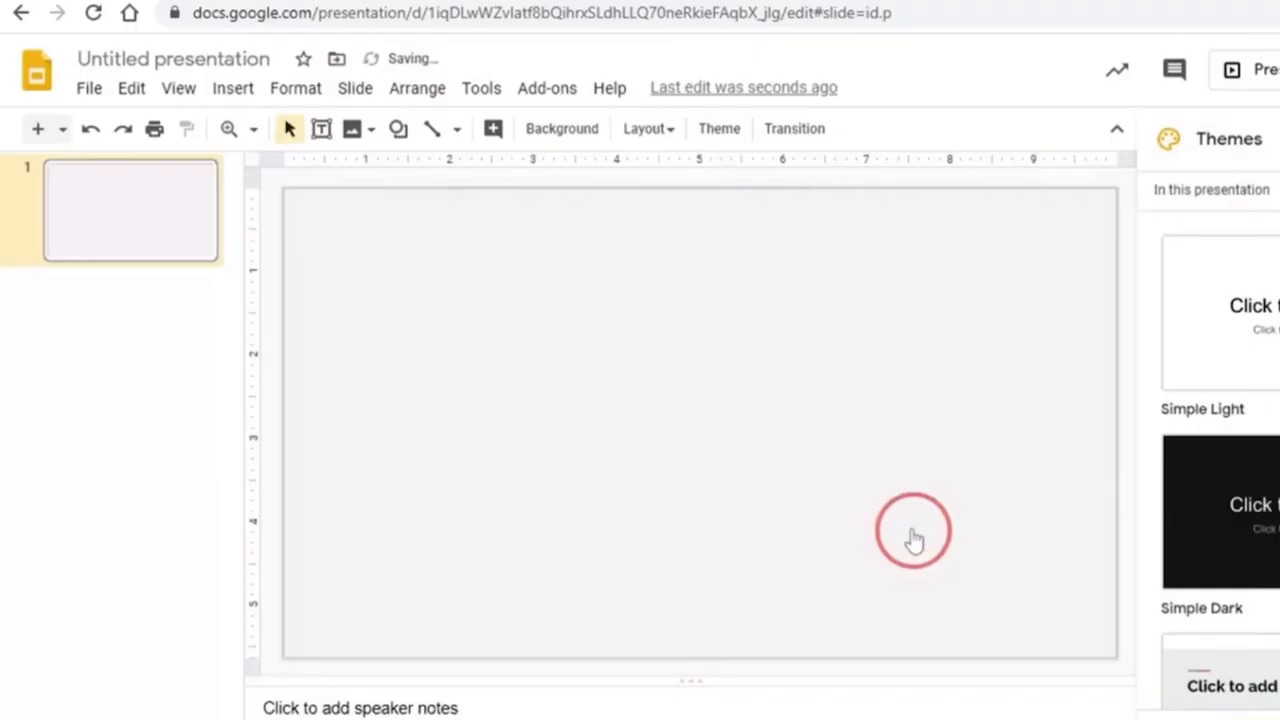
# Apply the wall and wooden floor image as the slide background
pyautogui.click(912, 536)
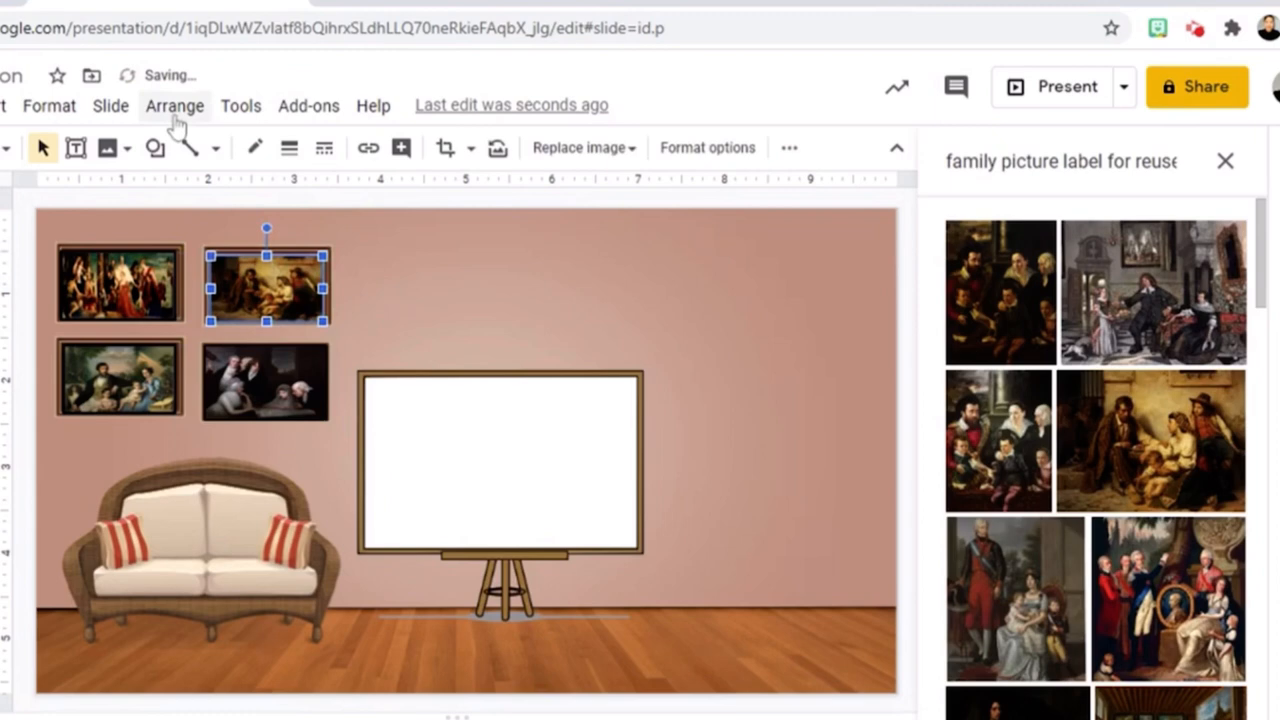
# Insert a 'transparent: smart TV netflix' web image onto the wall above the whiteboard
pyautogui.click(498, 290)
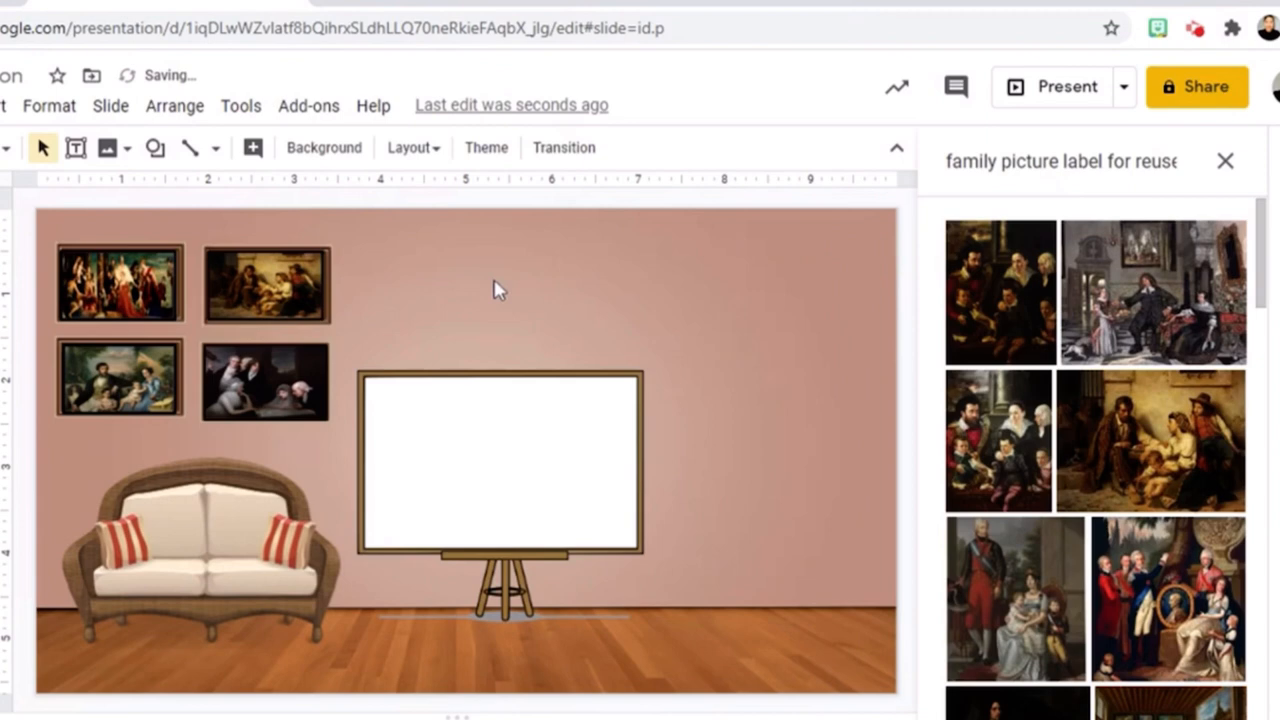
pyautogui.write('transparent: smart TV netflix')
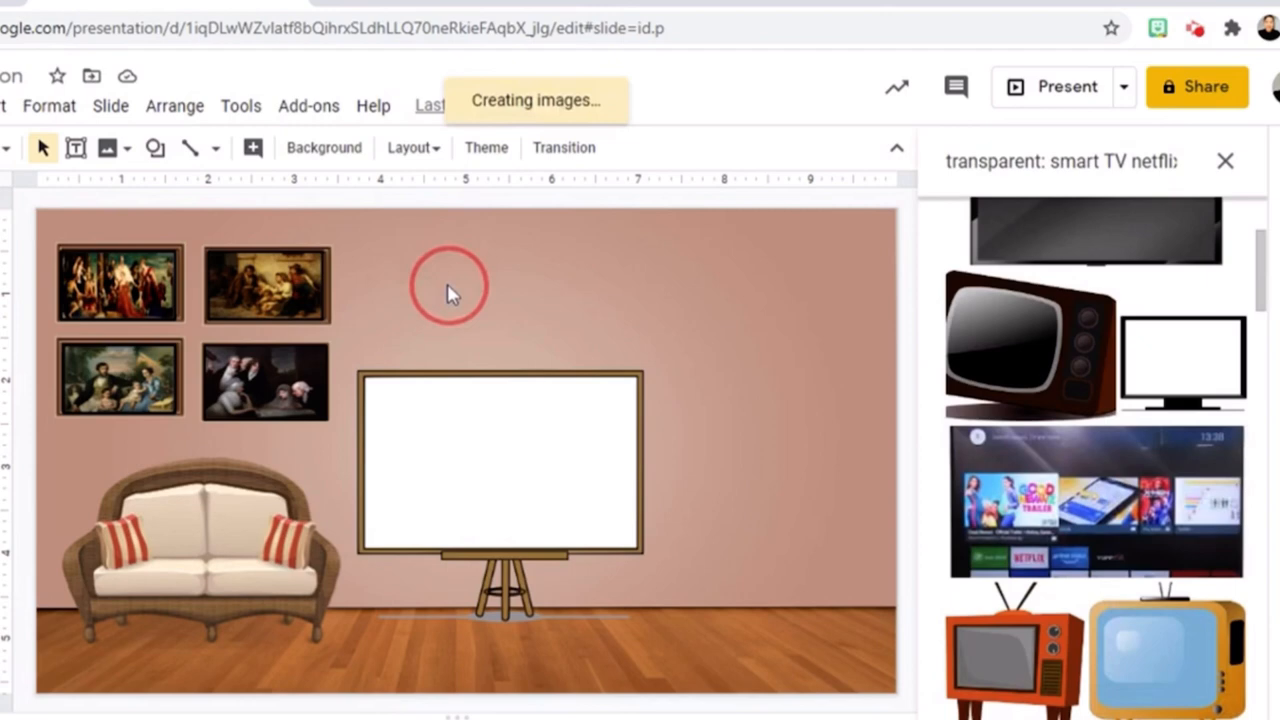
pyautogui.click(1098, 510)
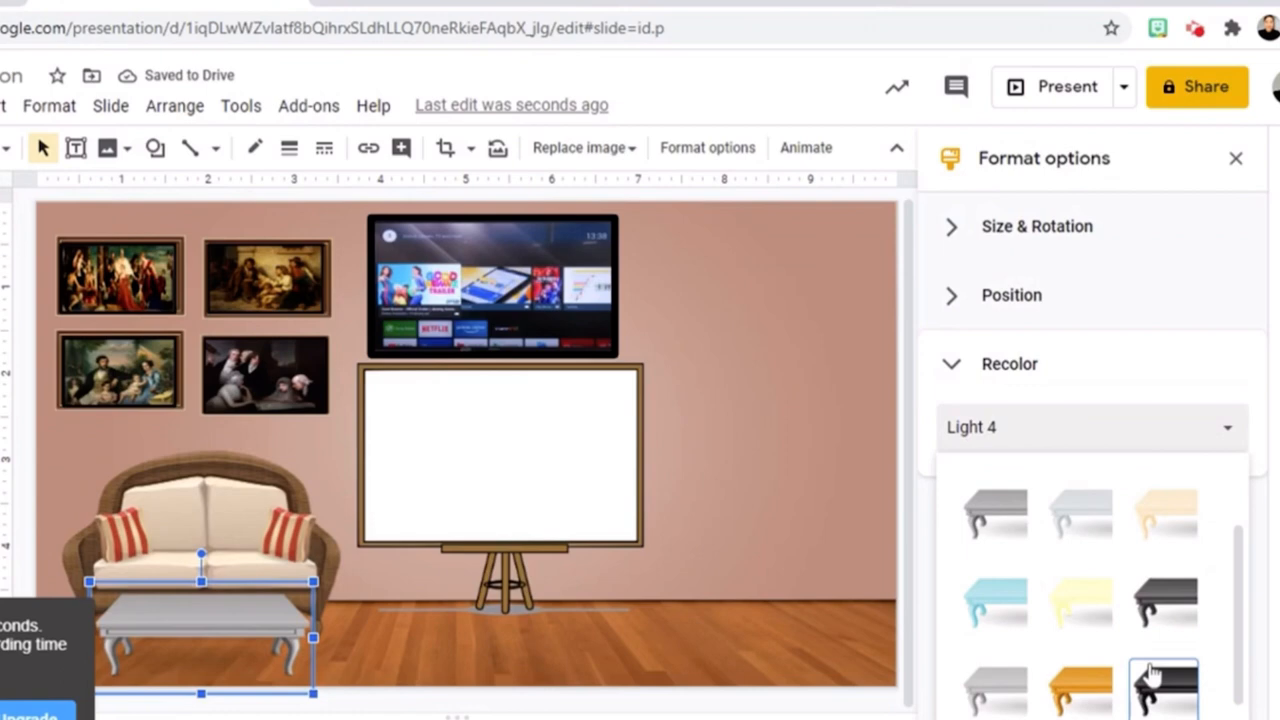
# Search Google for 'starbucks caramel frappe' and switch to image results
pyautogui.click(1166, 688)
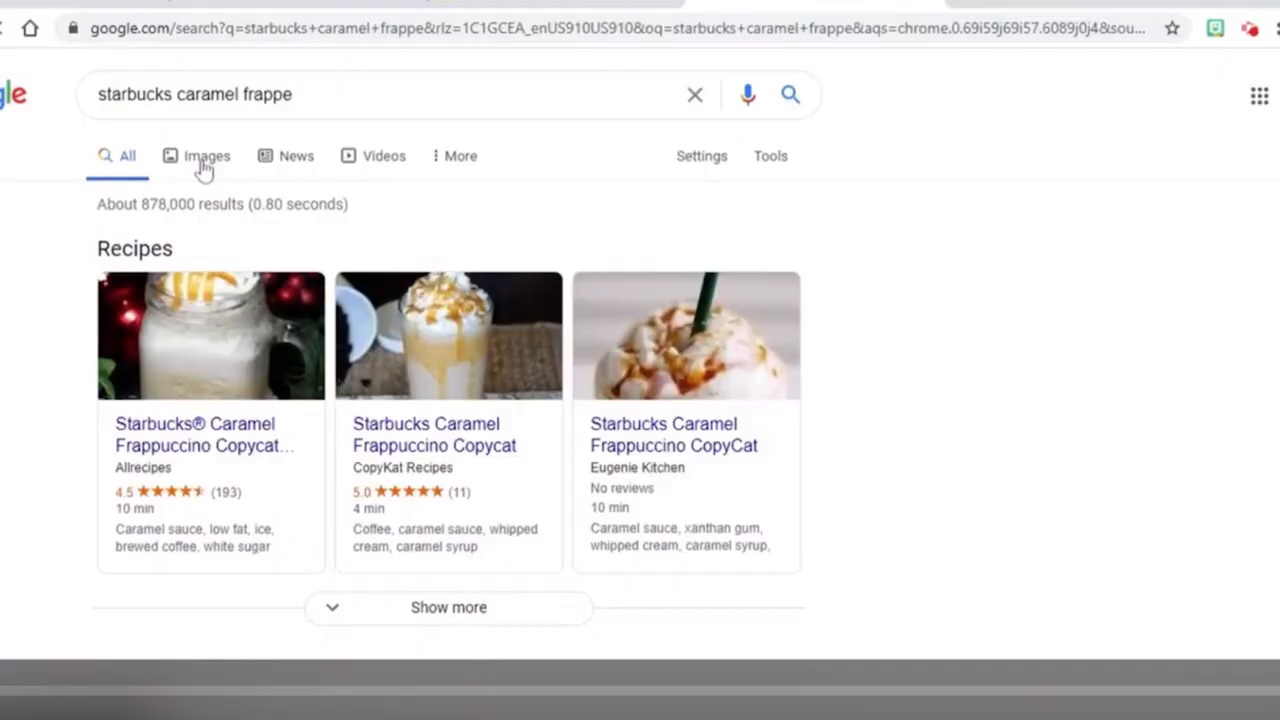
pyautogui.click(208, 156)
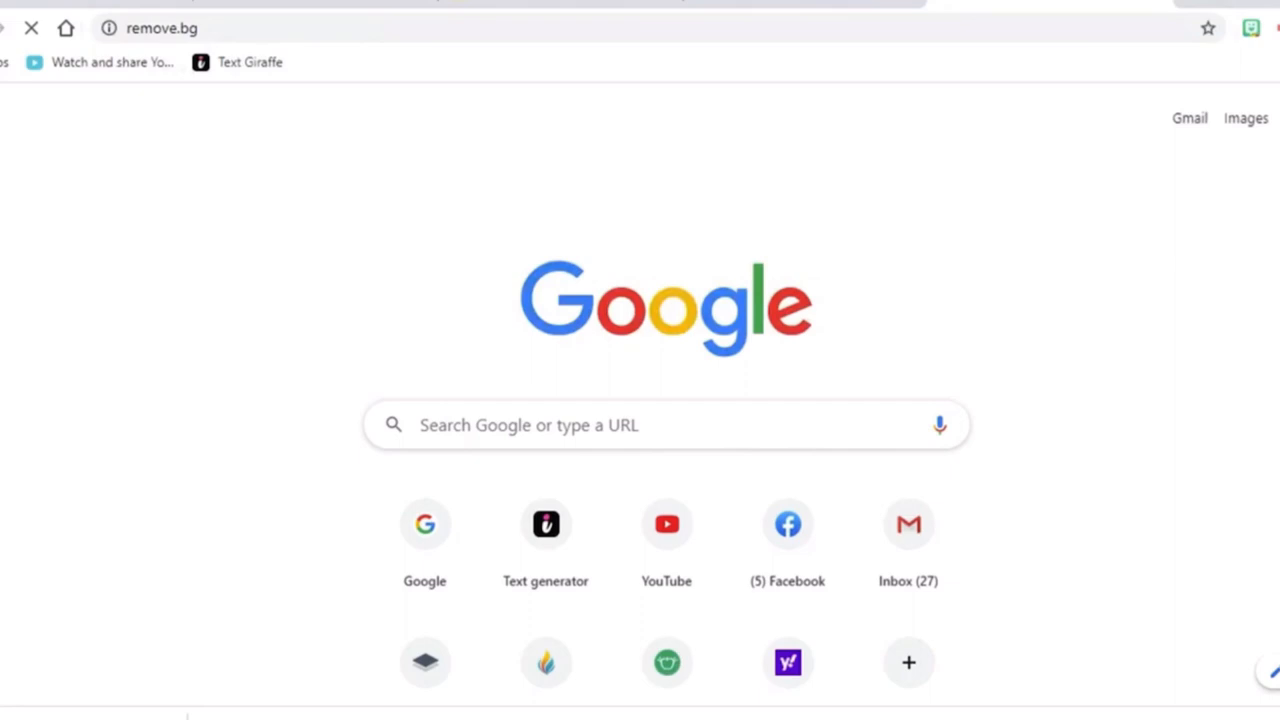
# Start a remove.bg upload and select the frappe picture file
pyautogui.click(164, 28)
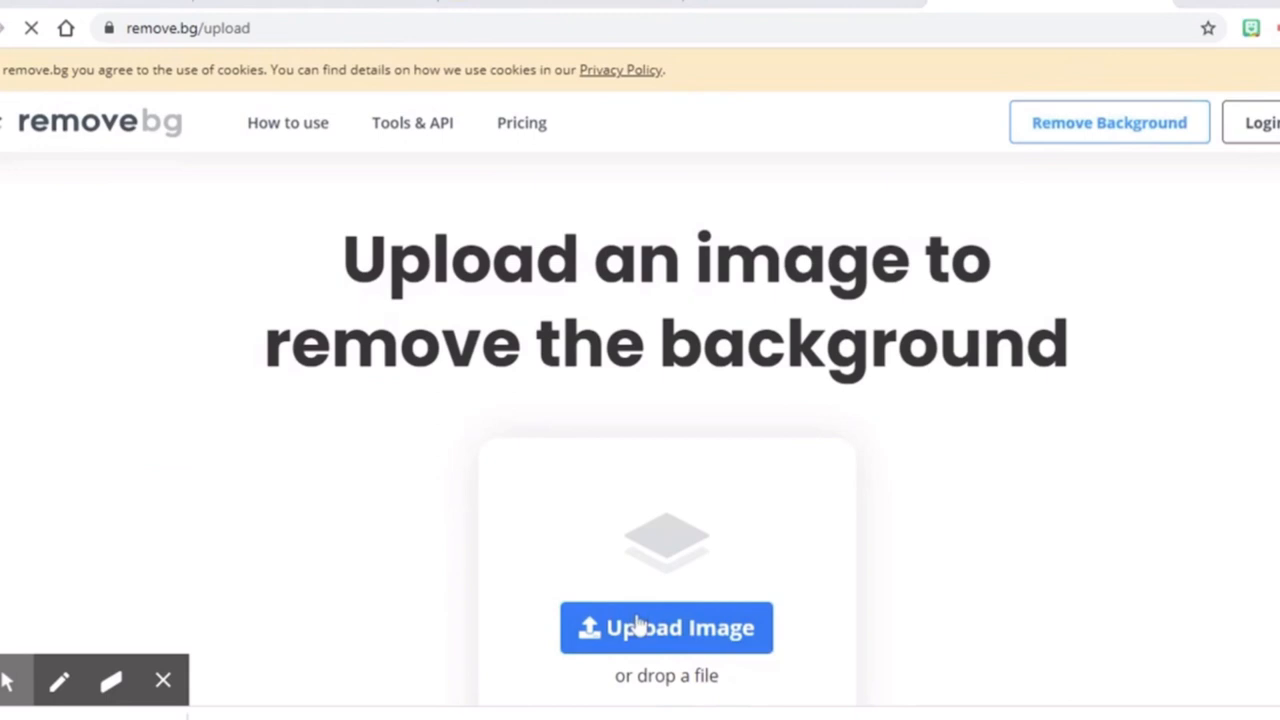
pyautogui.click(664, 628)
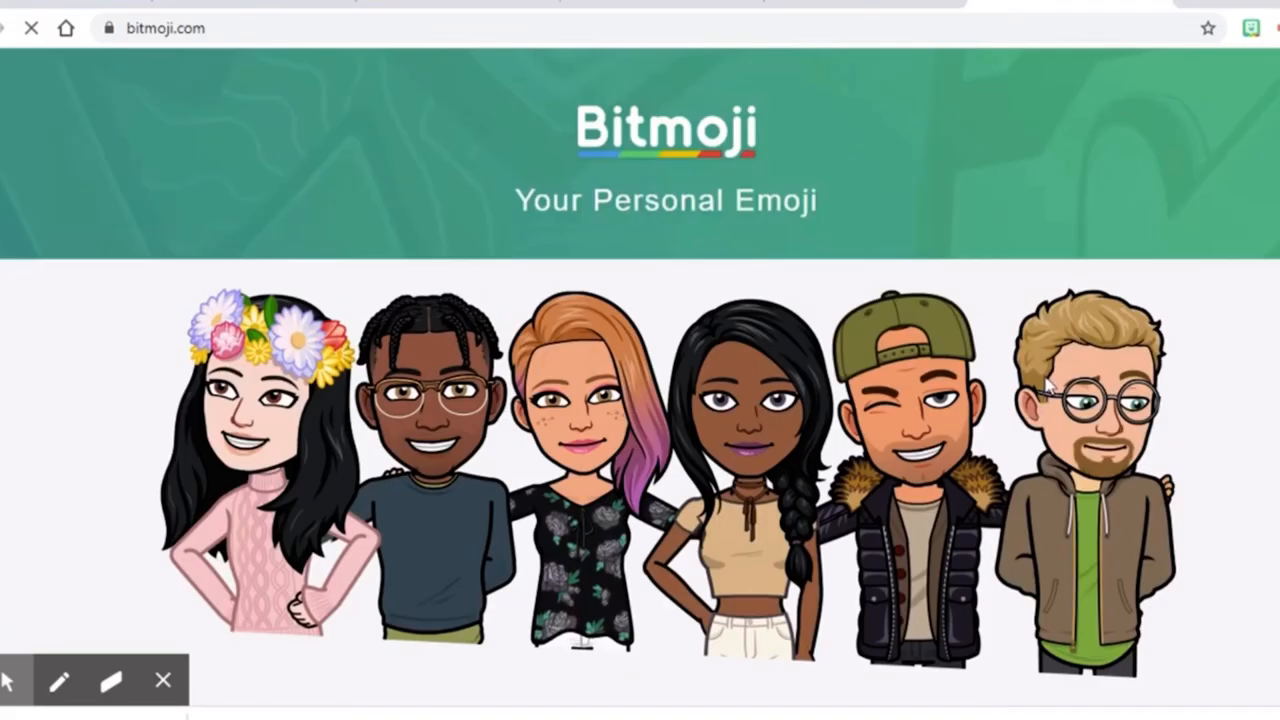
# Scroll down the bitmoji.com homepage to look it over
pyautogui.scroll(-3)
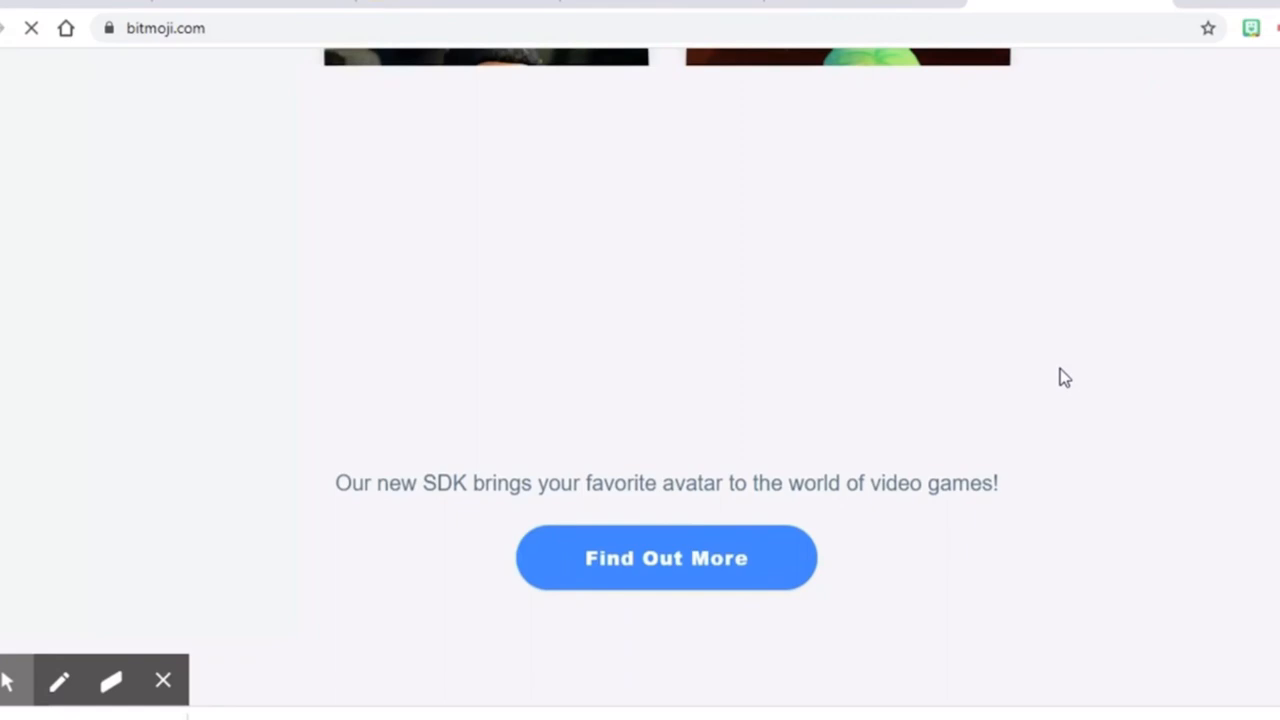
pyautogui.scroll(-3)
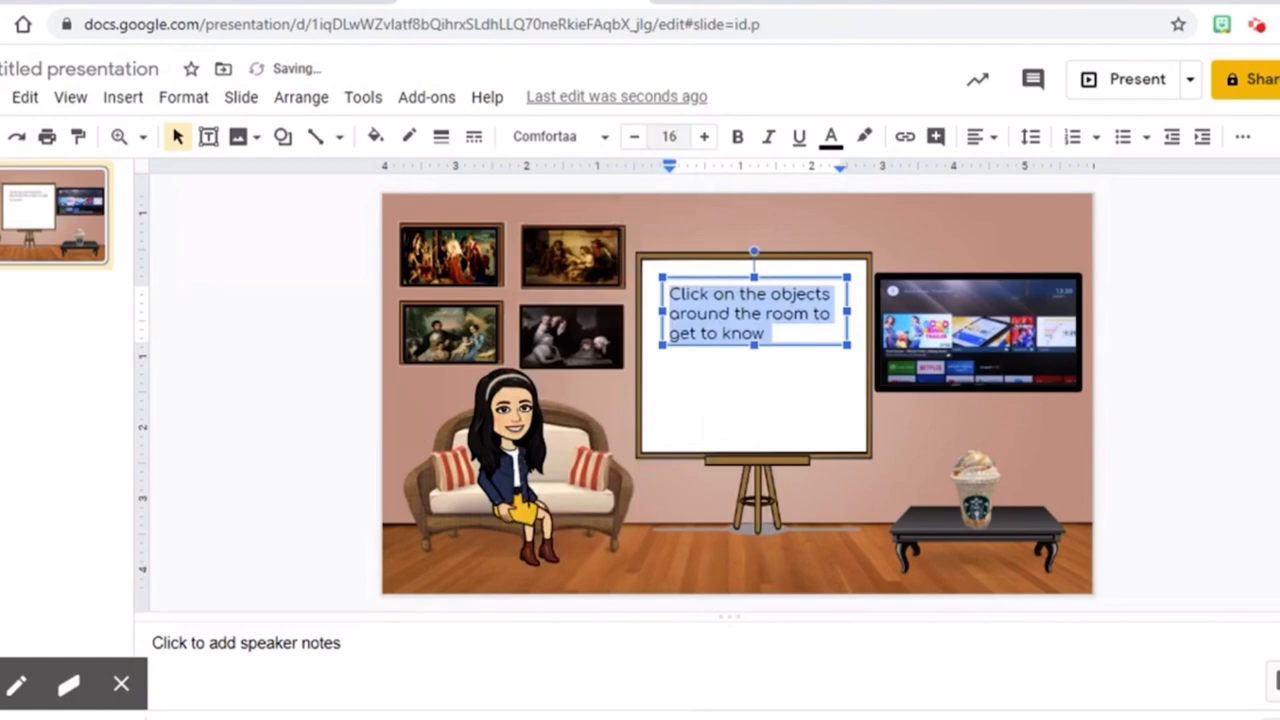
# Search the web image insert for 'starbucks' and choose the Starbucks store photo
pyautogui.click(472, 136)
pyautogui.write('starbucks')
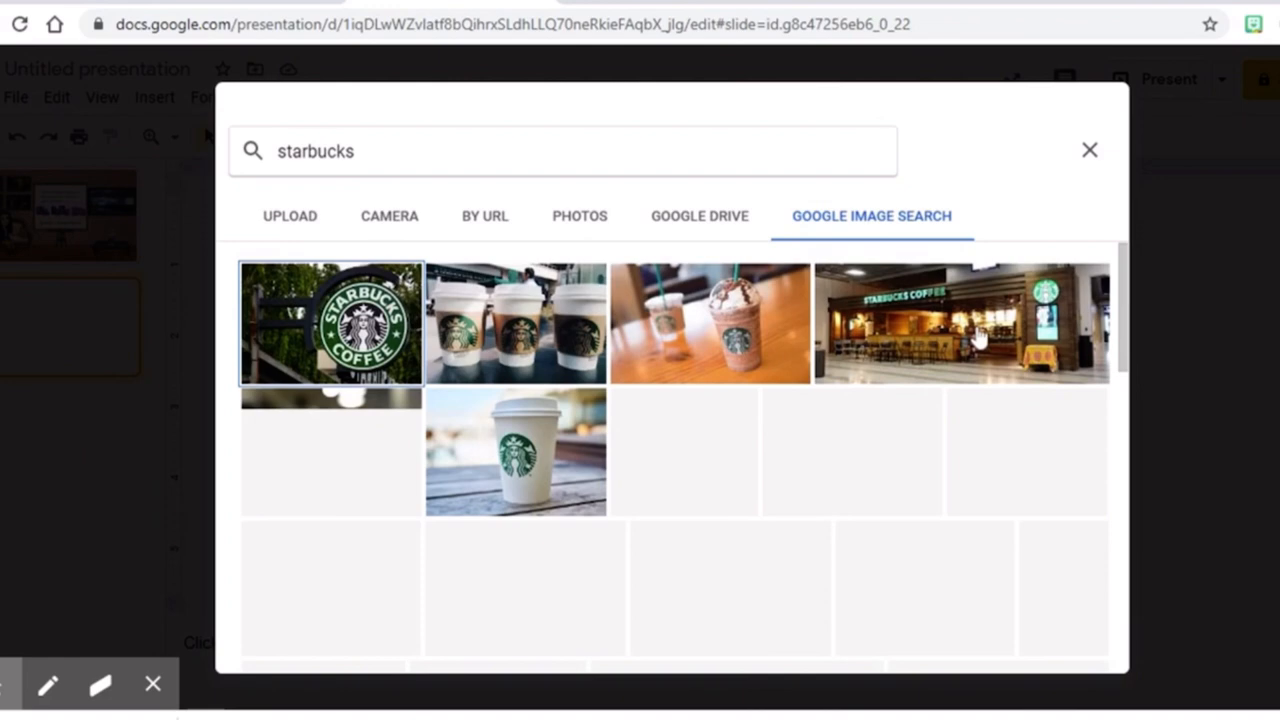
pyautogui.click(1088, 148)
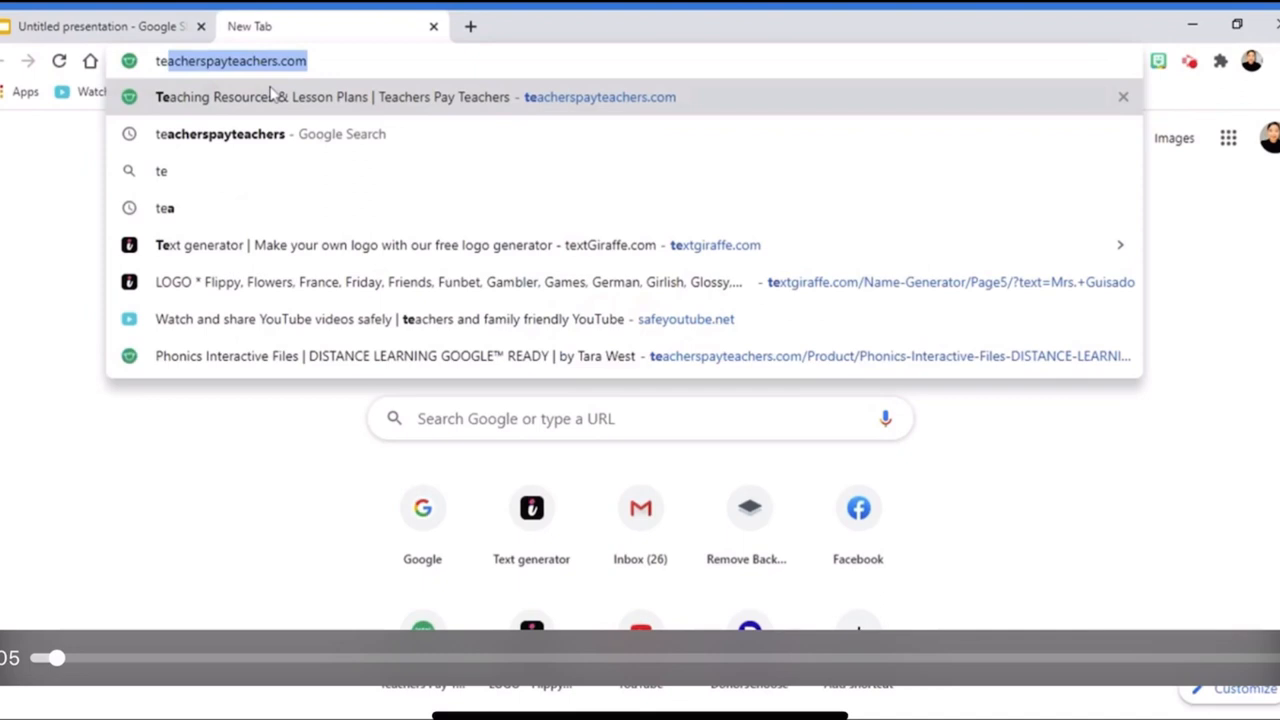
# Go to textgiraffe.com in a new browser tab
pyautogui.write('textgiraffe.com')
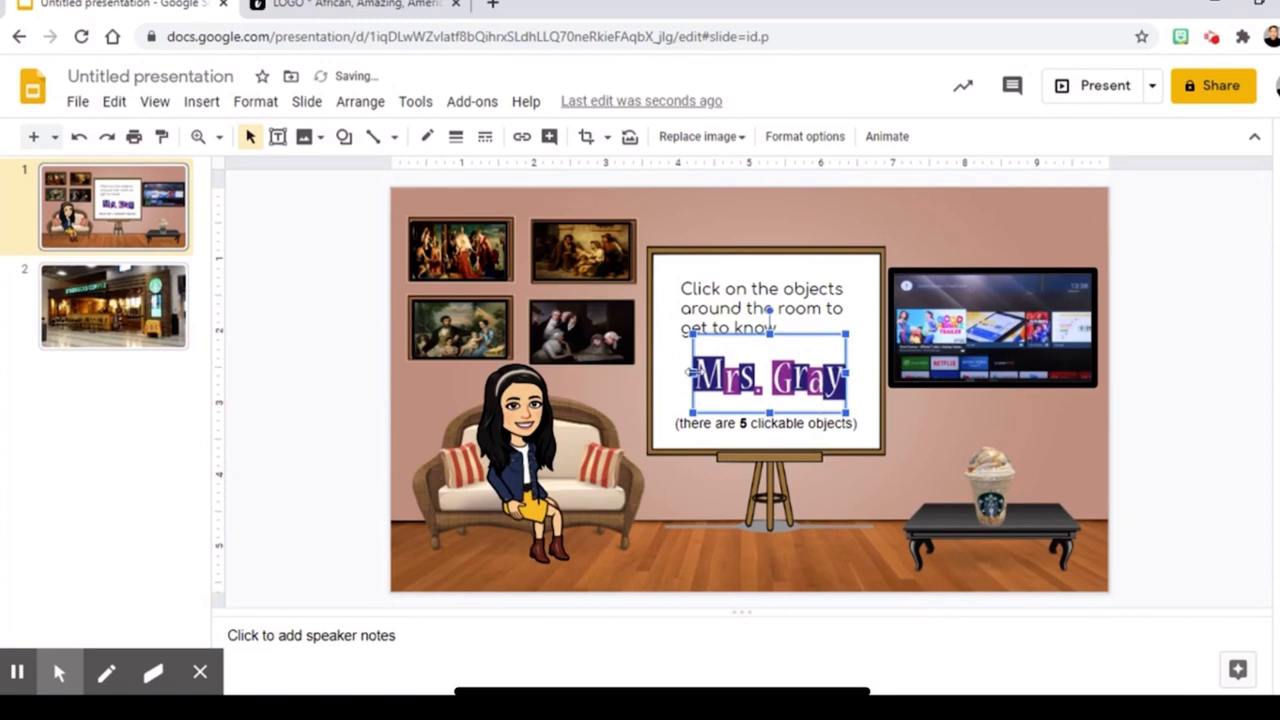
# Resize the Back Bitmoji on the Starbucks slide down to a small corner button
pyautogui.click(112, 310)
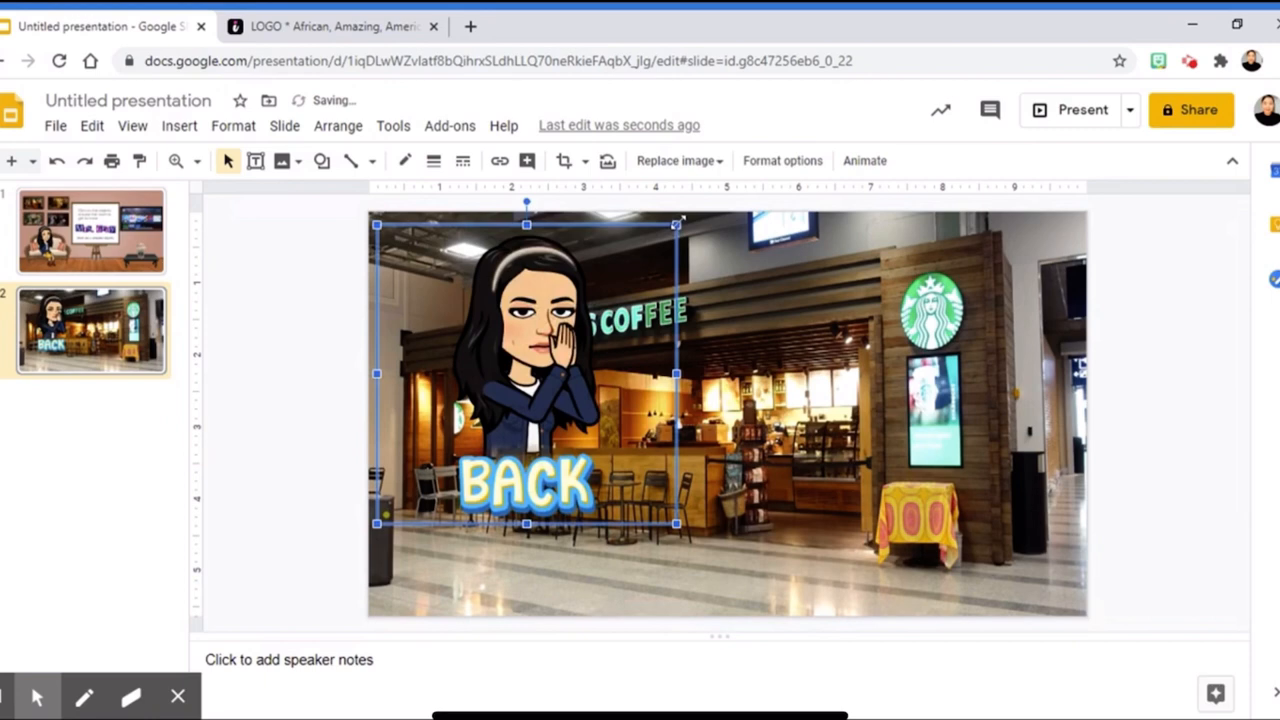
pyautogui.moveTo(524, 376); pyautogui.dragTo(438, 460)
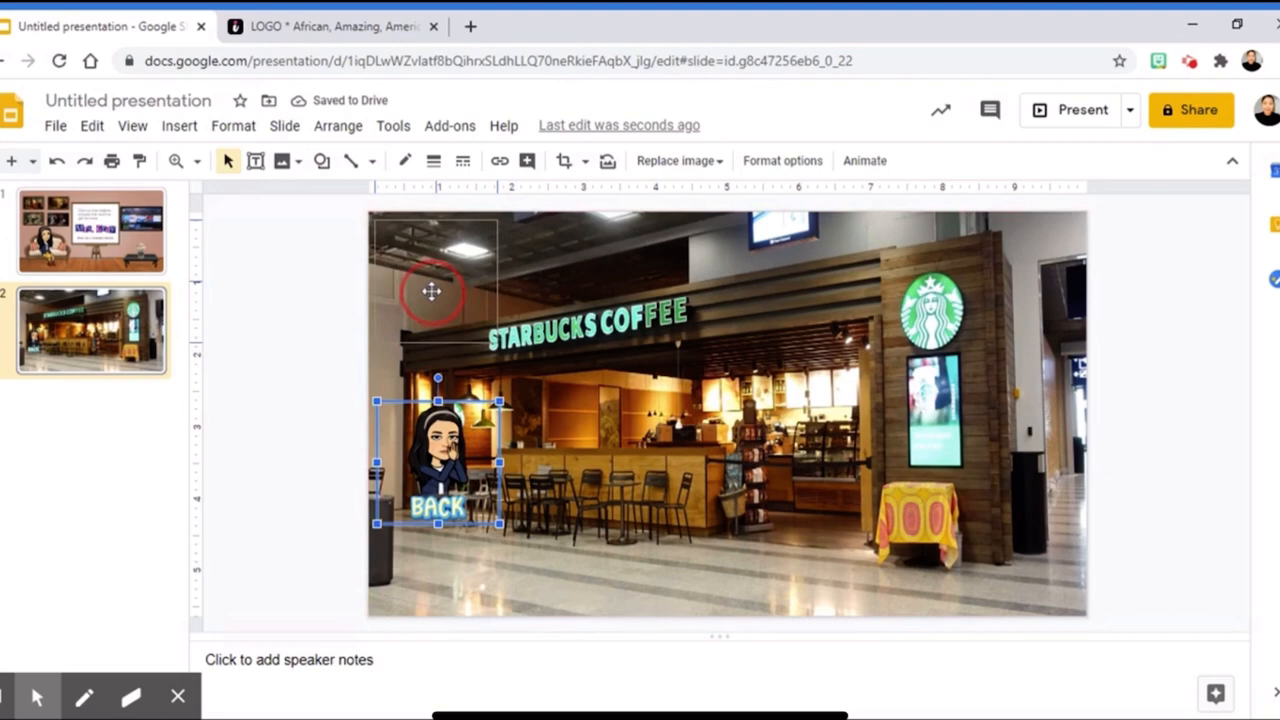
pyautogui.click(320, 160)
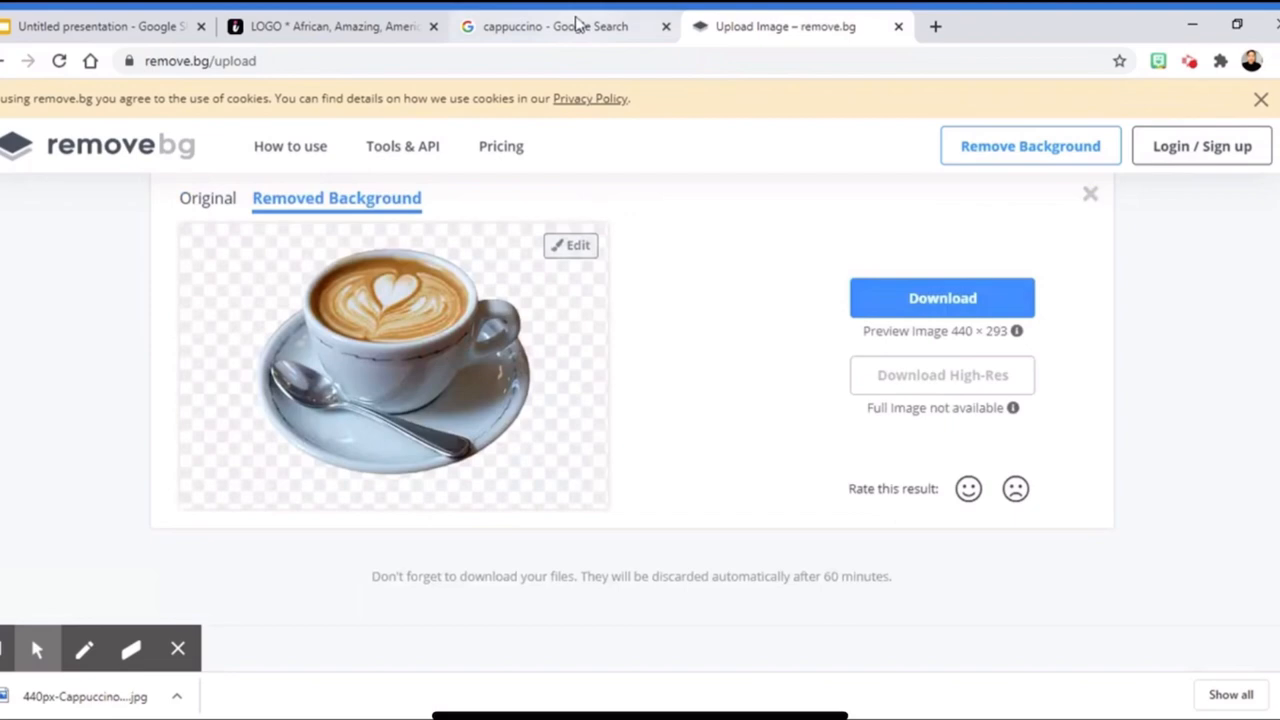
# Return from remove.bg to the Google Slides presentation
pyautogui.click(100, 20)
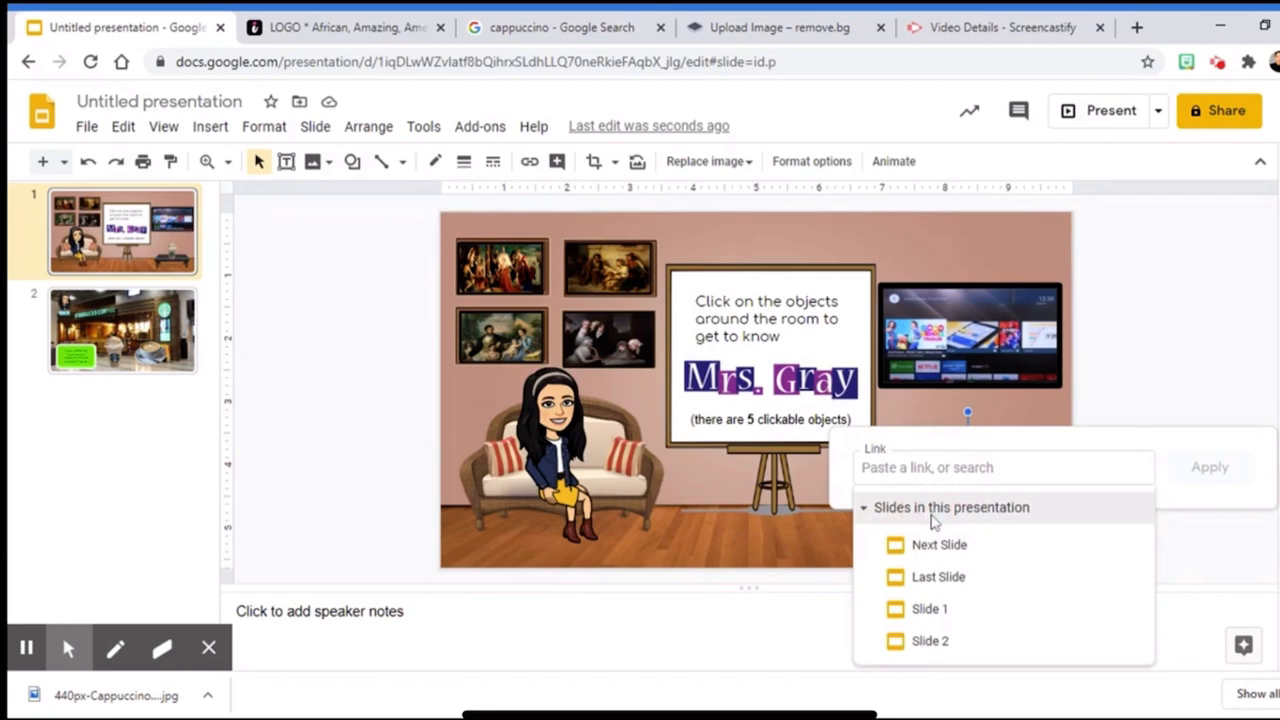
# Link the Starbucks drink image on the home slide to Slide 2, then move to the Starbucks slide
pyautogui.click(930, 640)
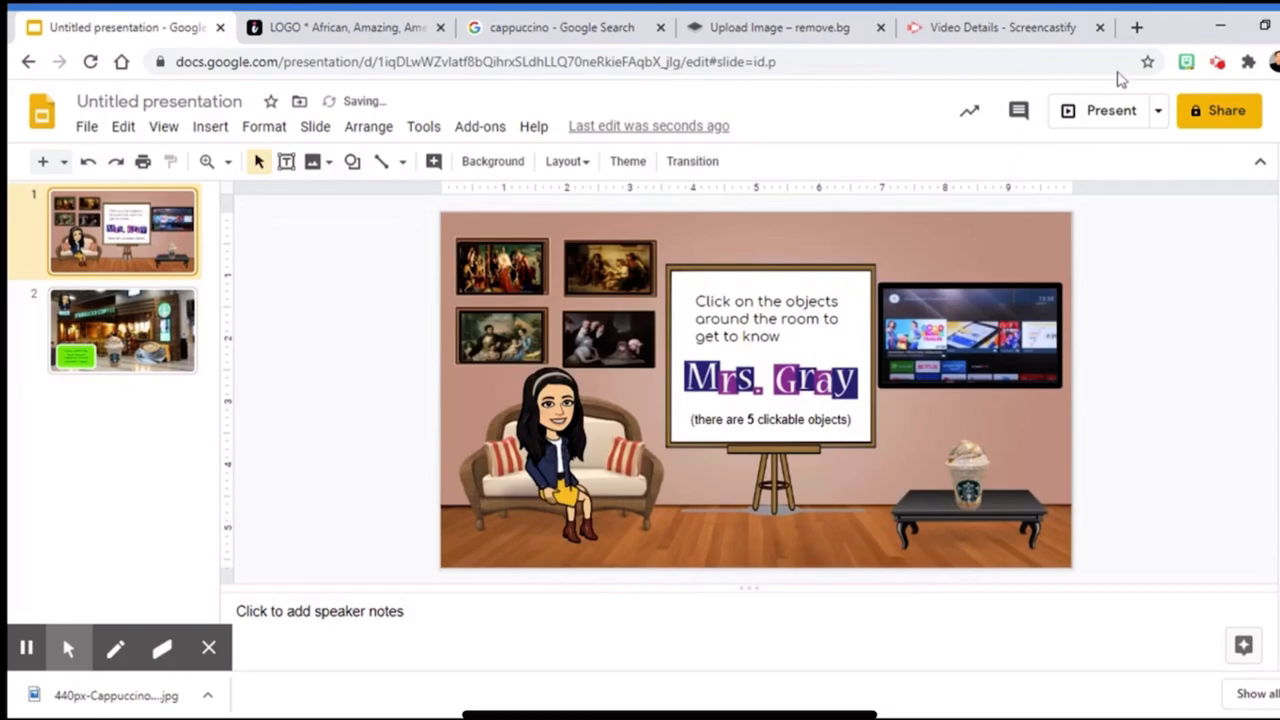
pyautogui.click(1108, 110)
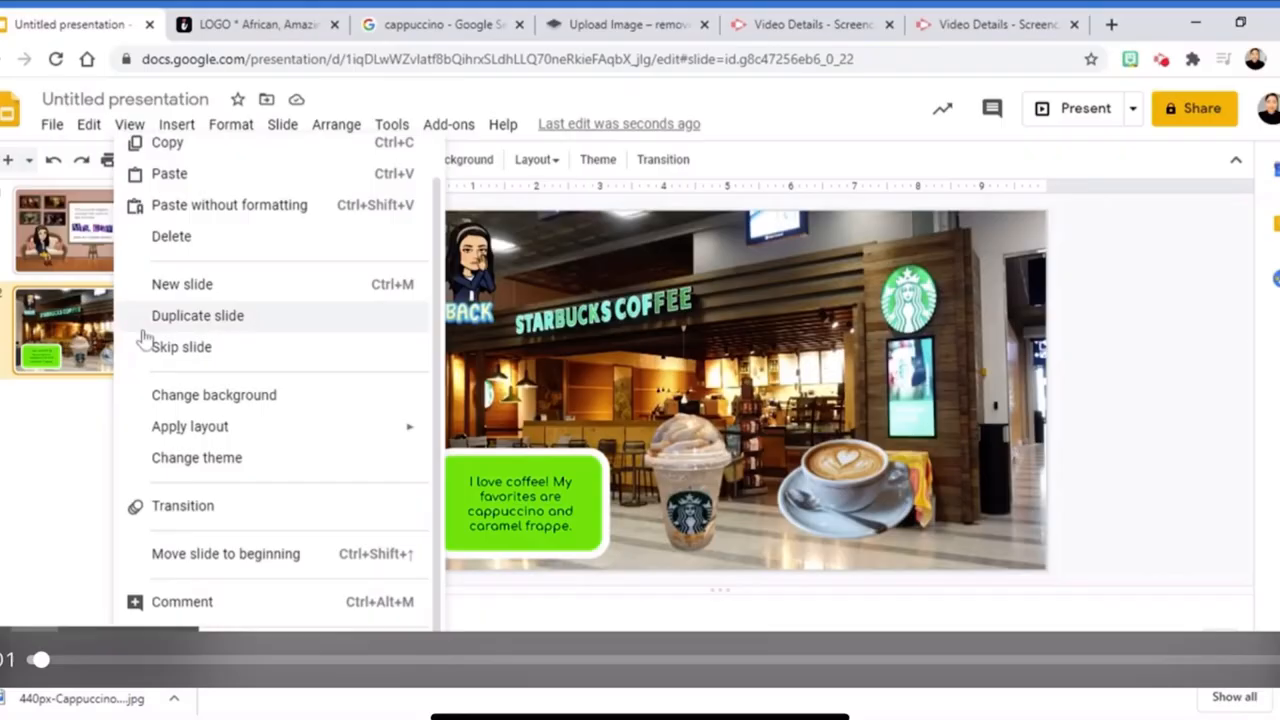
# Insert a blank third slide after the Starbucks slide and choose an image as its background
pyautogui.click(212, 396)
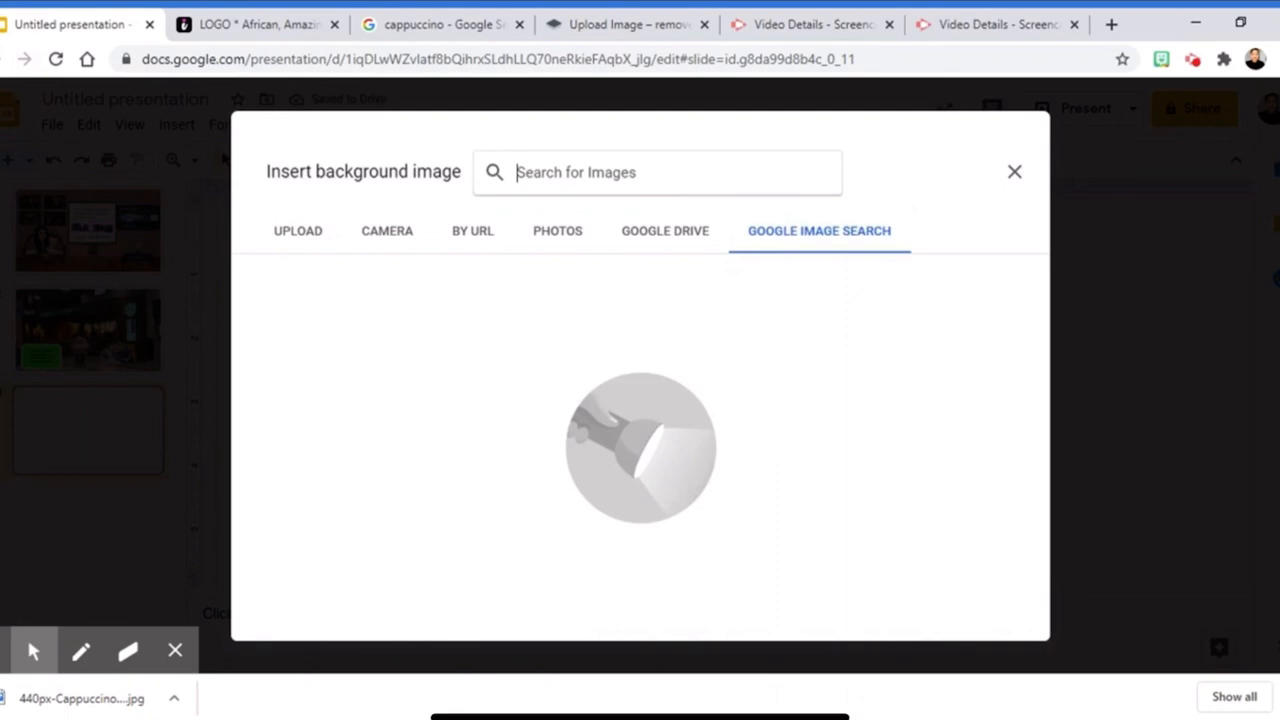
pyautogui.click(1014, 172)
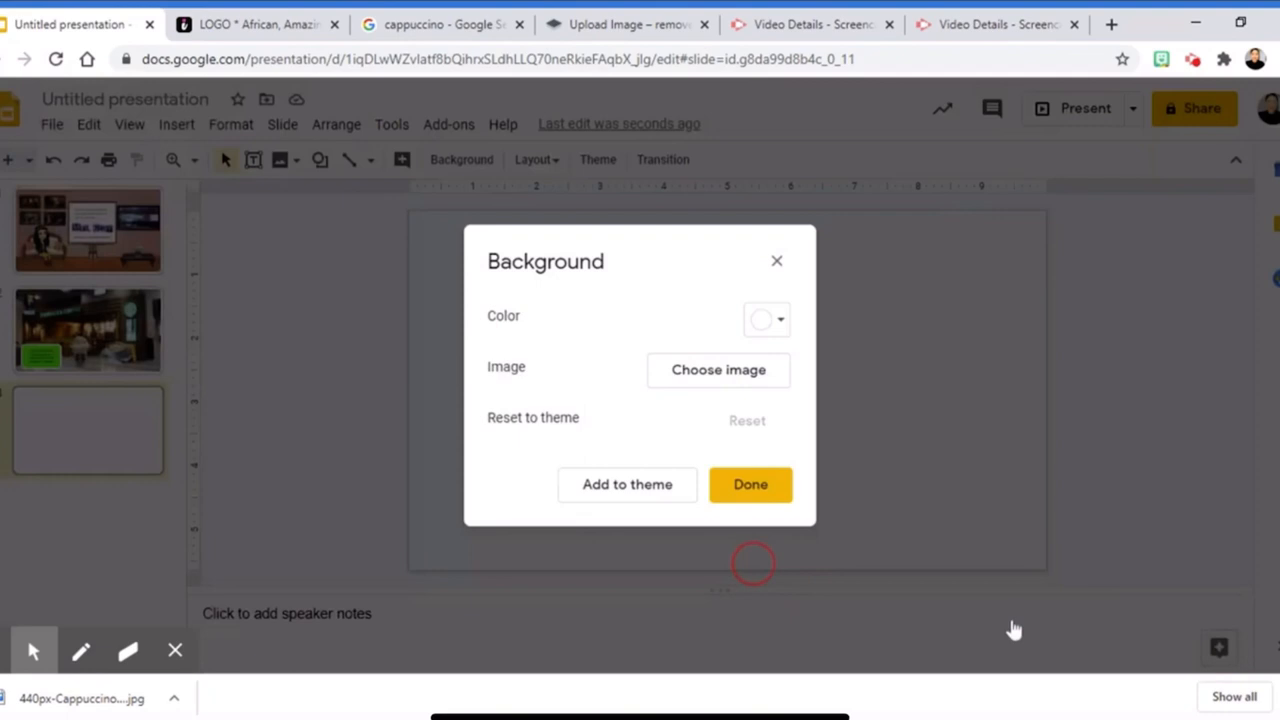
pyautogui.click(750, 486)
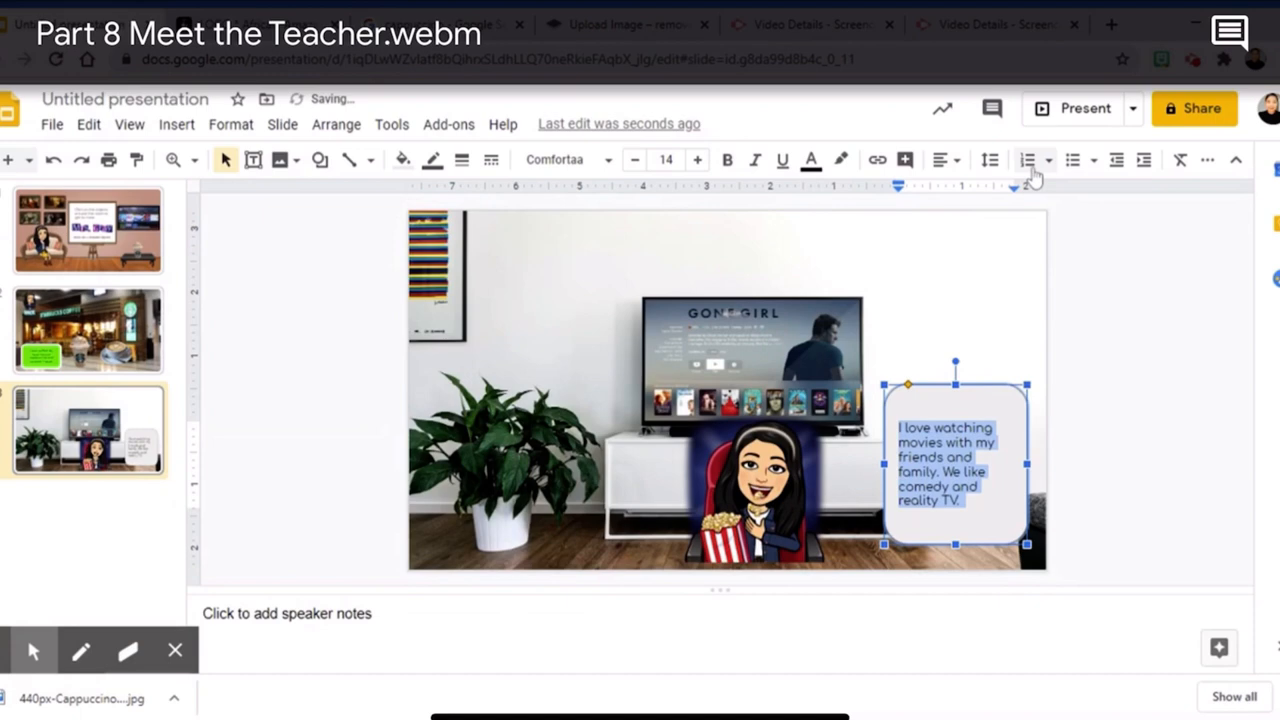
# Make the movie caption larger on a purple fill, place the Back Bitmoji, and start Present mode
pyautogui.click(664, 160)
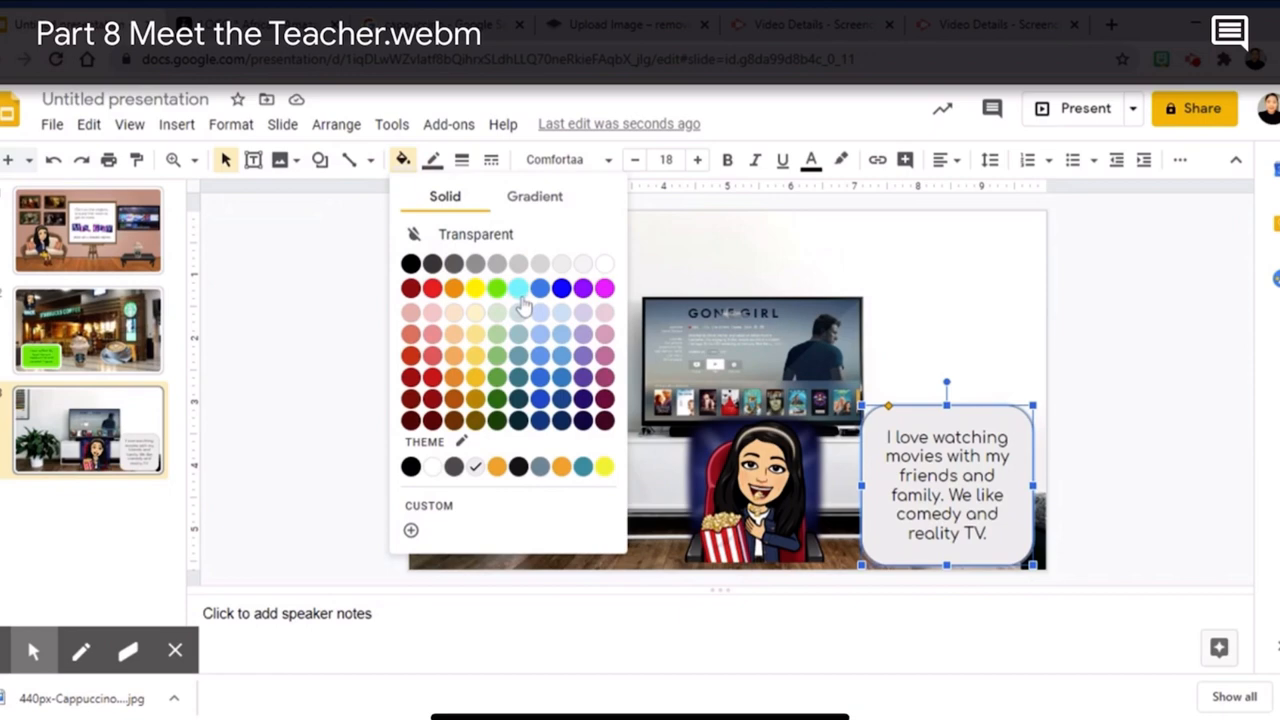
pyautogui.click(584, 288)
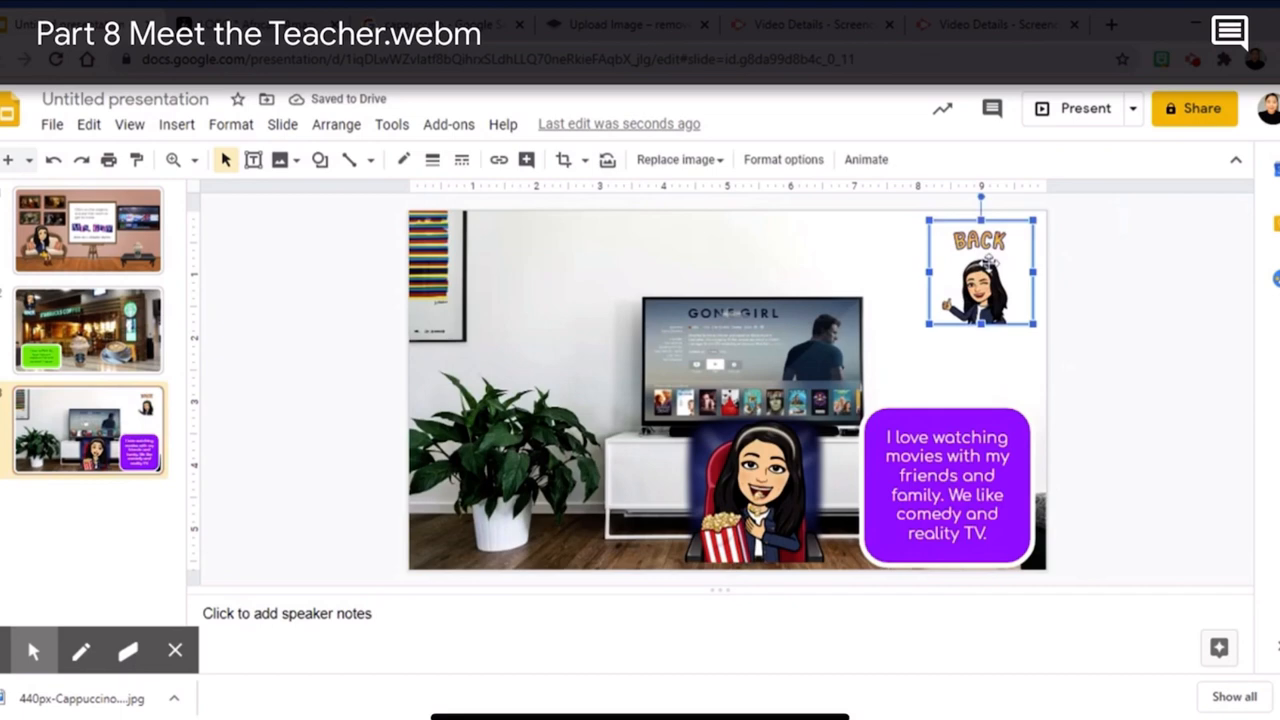
pyautogui.click(1156, 434)
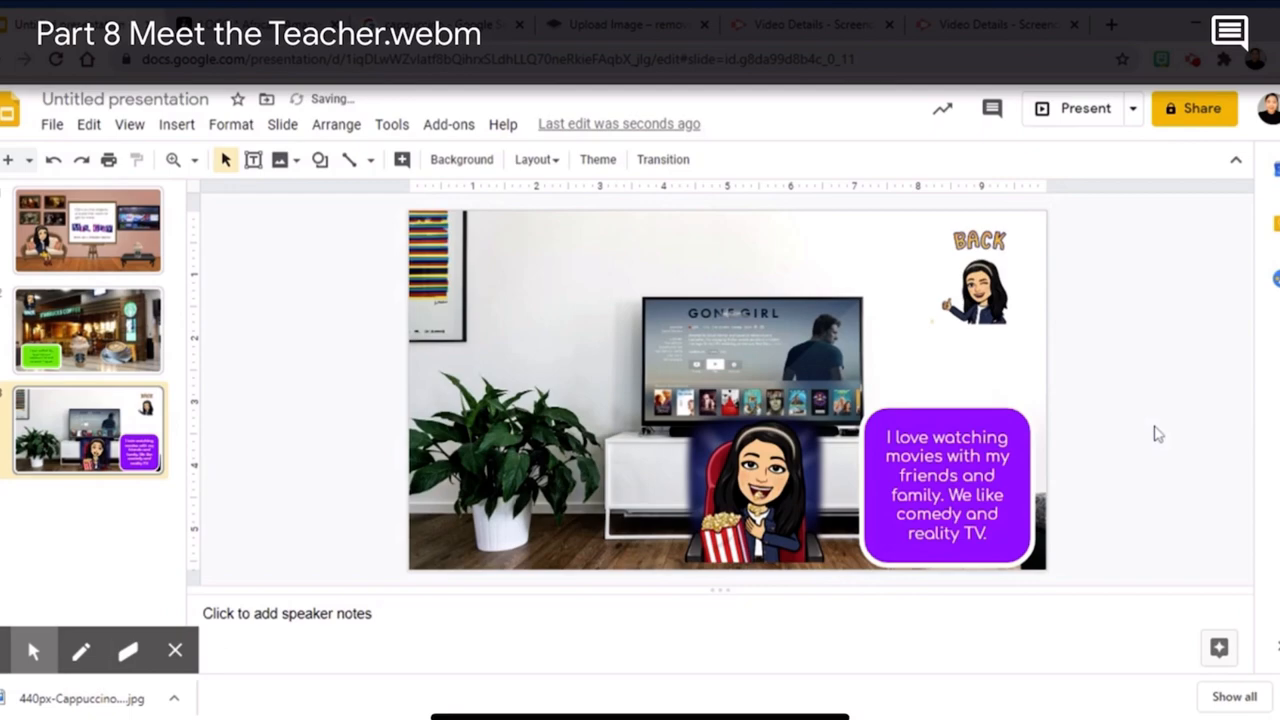
pyautogui.click(1084, 108)
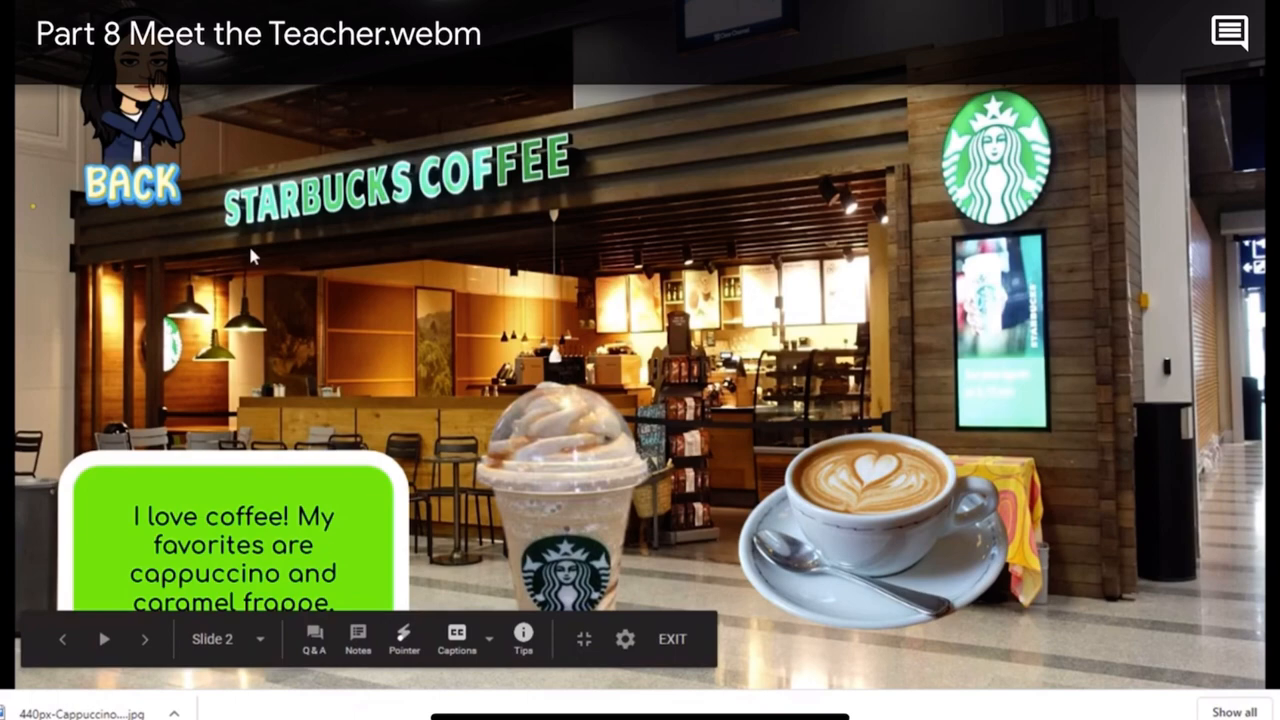